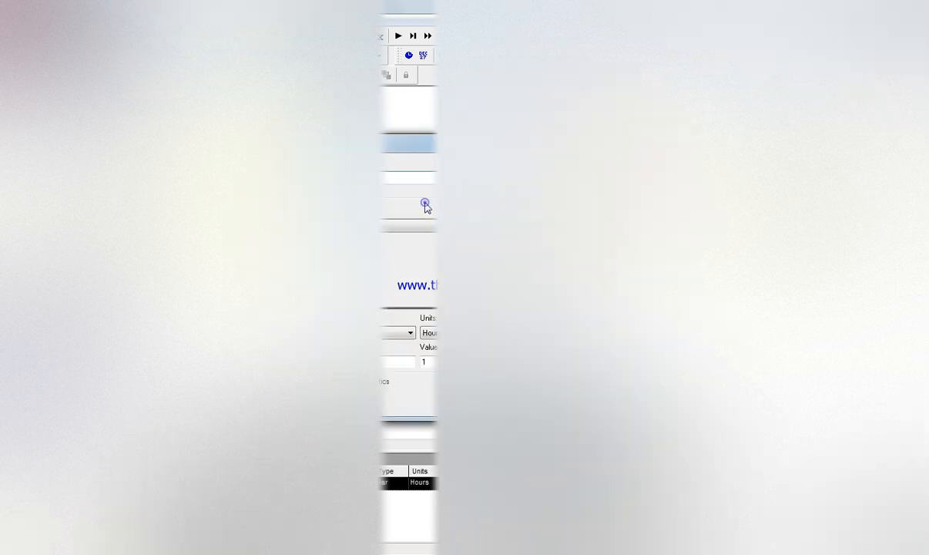
# Add a resource to the Process module and set its delay to 8 minutes
pyautogui.click(424, 203)
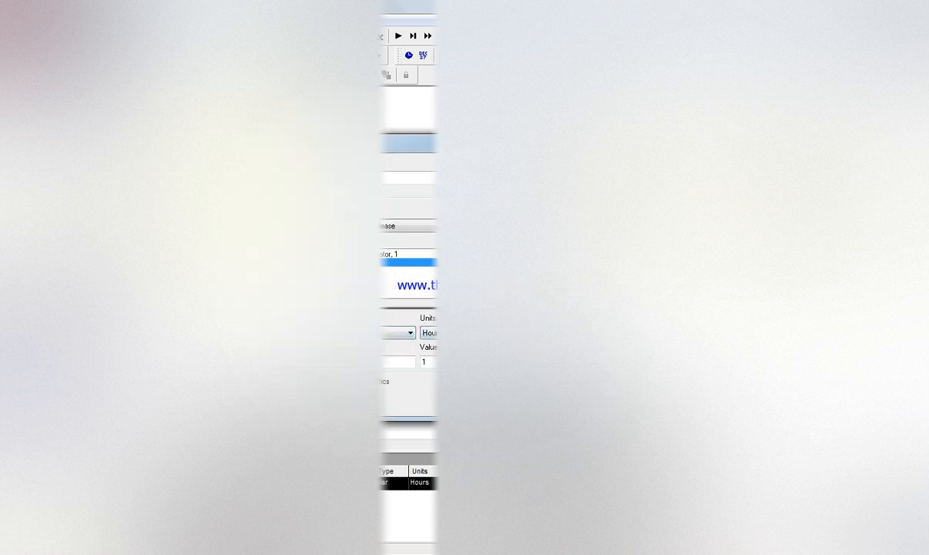
pyautogui.click(432, 333)
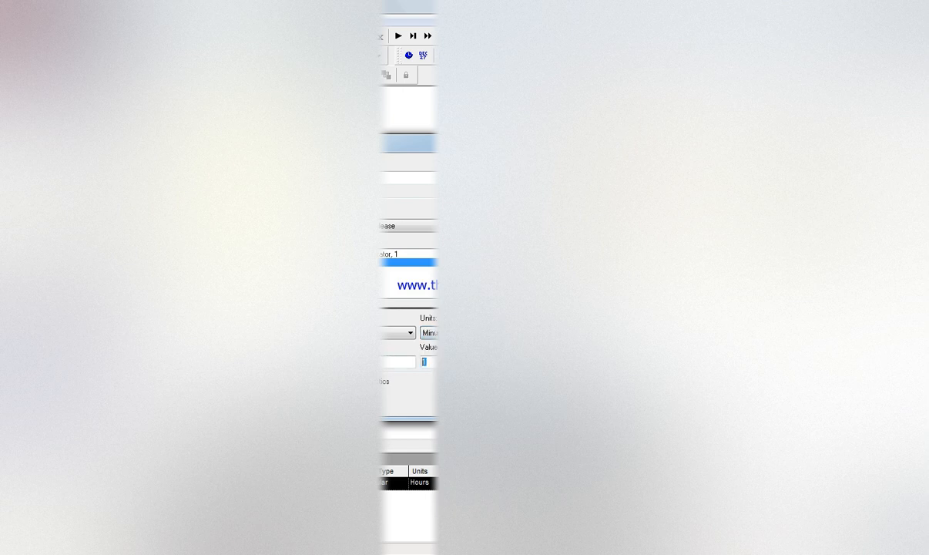
pyautogui.write('8')
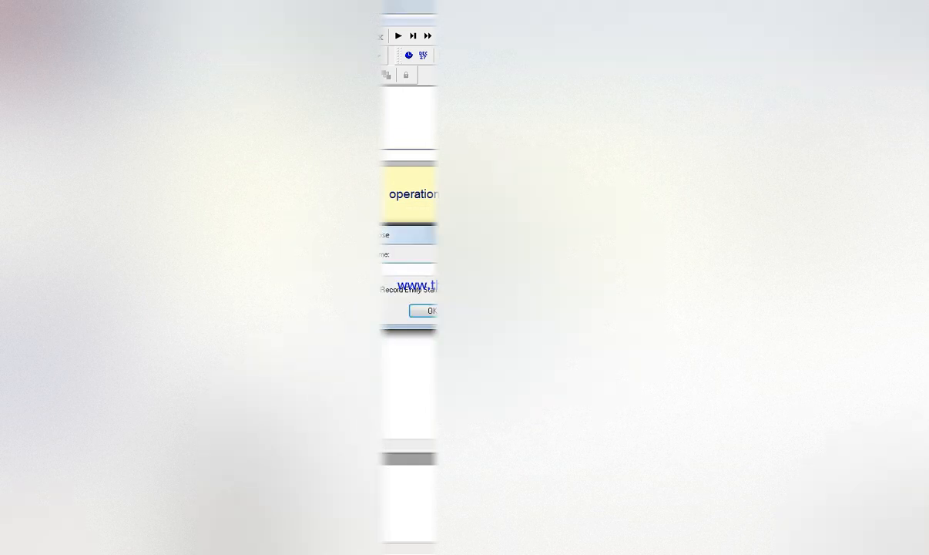
pyautogui.click(432, 312)
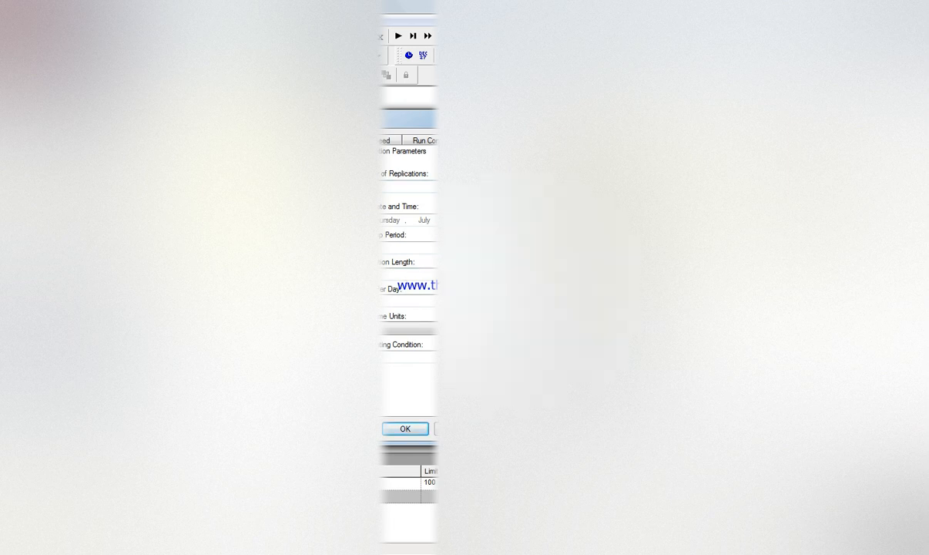
# Set the terminating condition on Replication Parameters and confirm the Run Setup
pyautogui.click(409, 330)
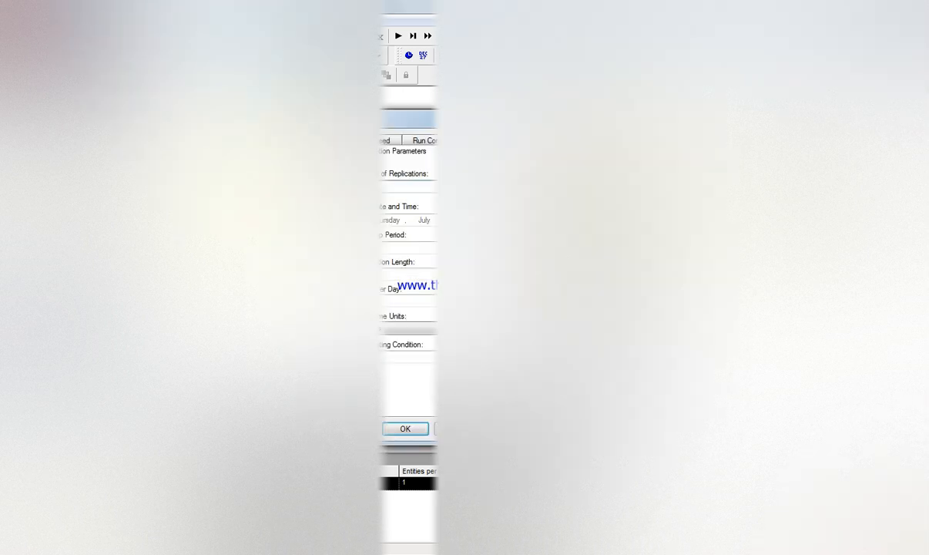
pyautogui.click(406, 428)
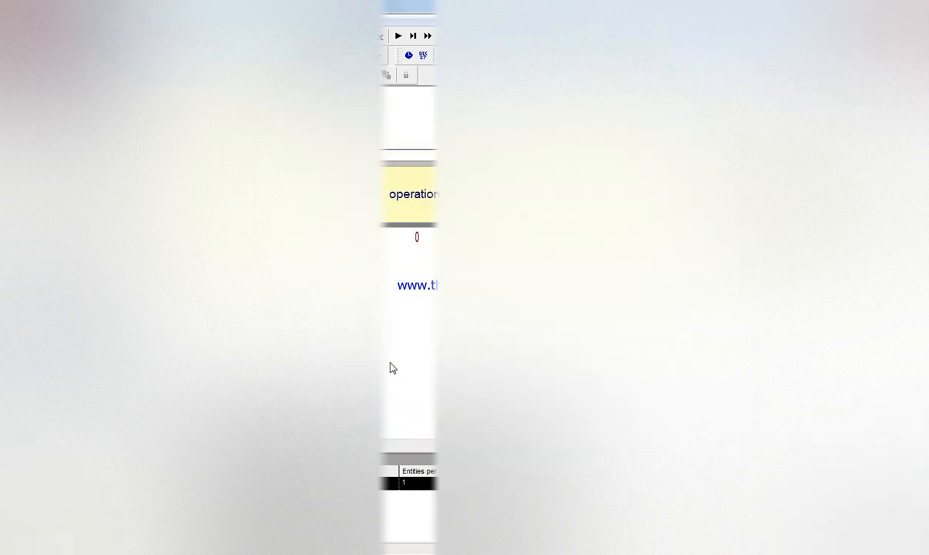
pyautogui.moveTo(416, 348)
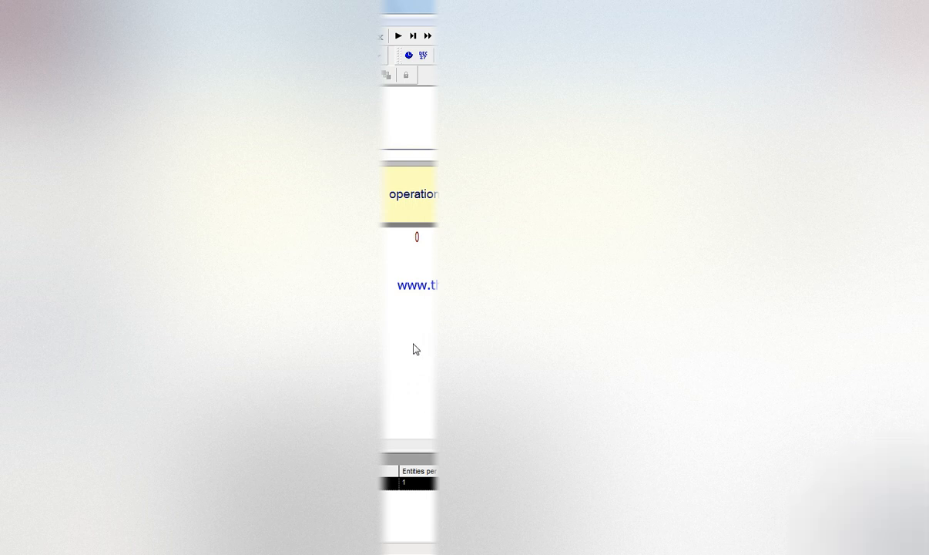
pyautogui.moveTo(413, 351)
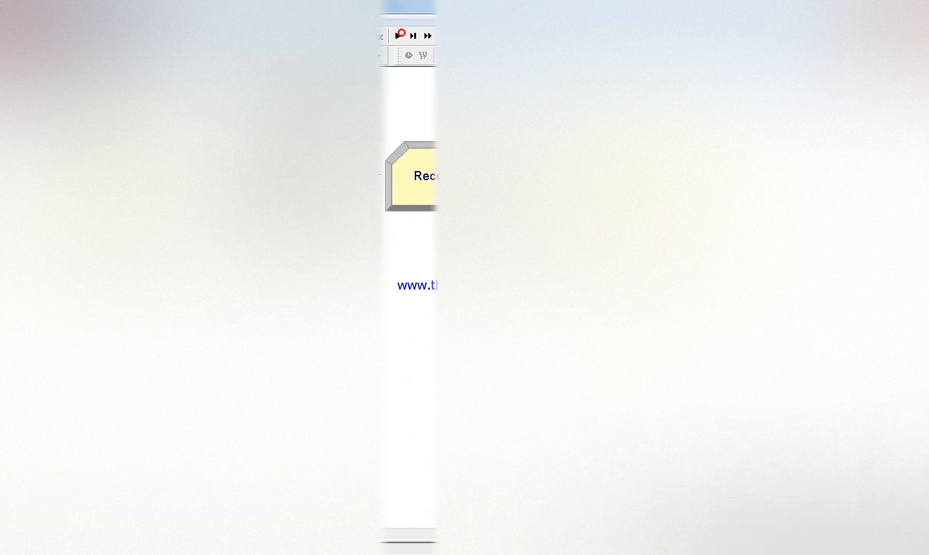
# Run the model to completion and check the Record counter's Limit of 100
pyautogui.click(401, 36)
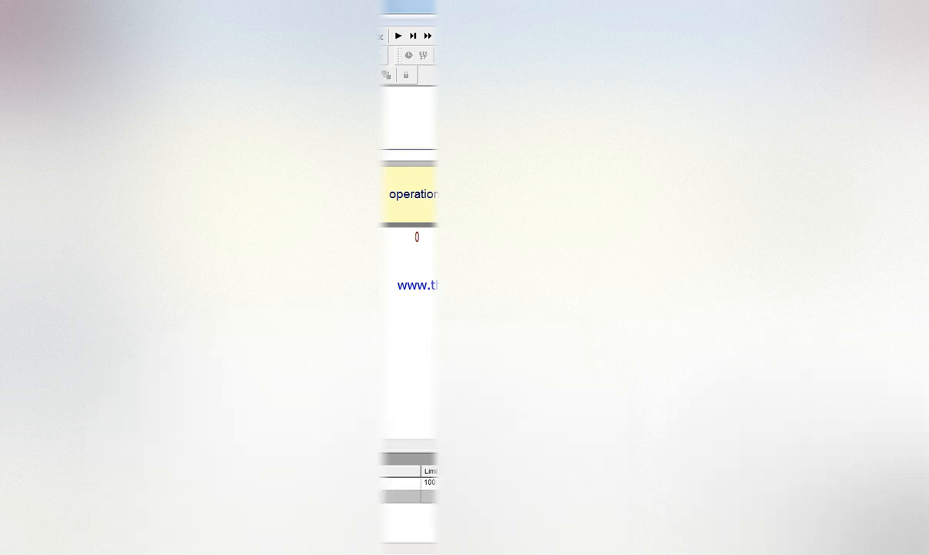
pyautogui.click(430, 481)
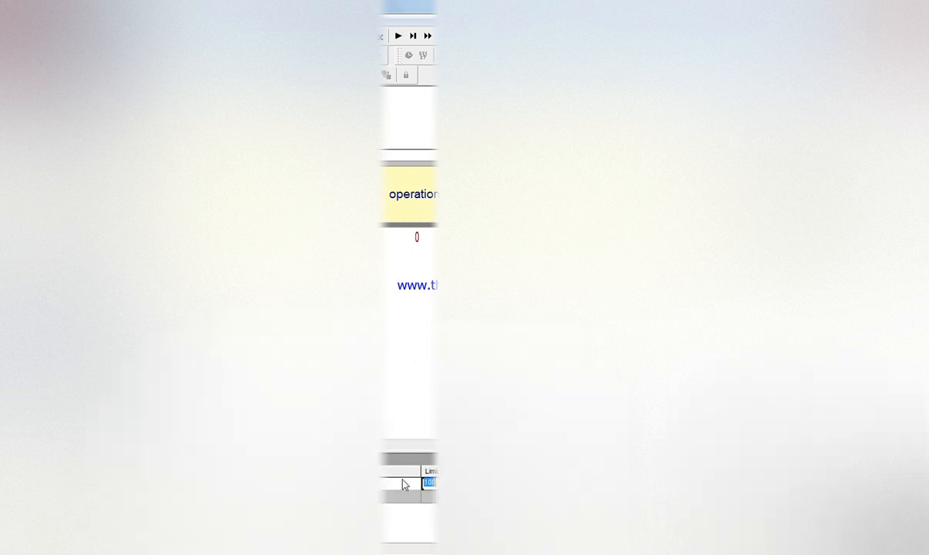